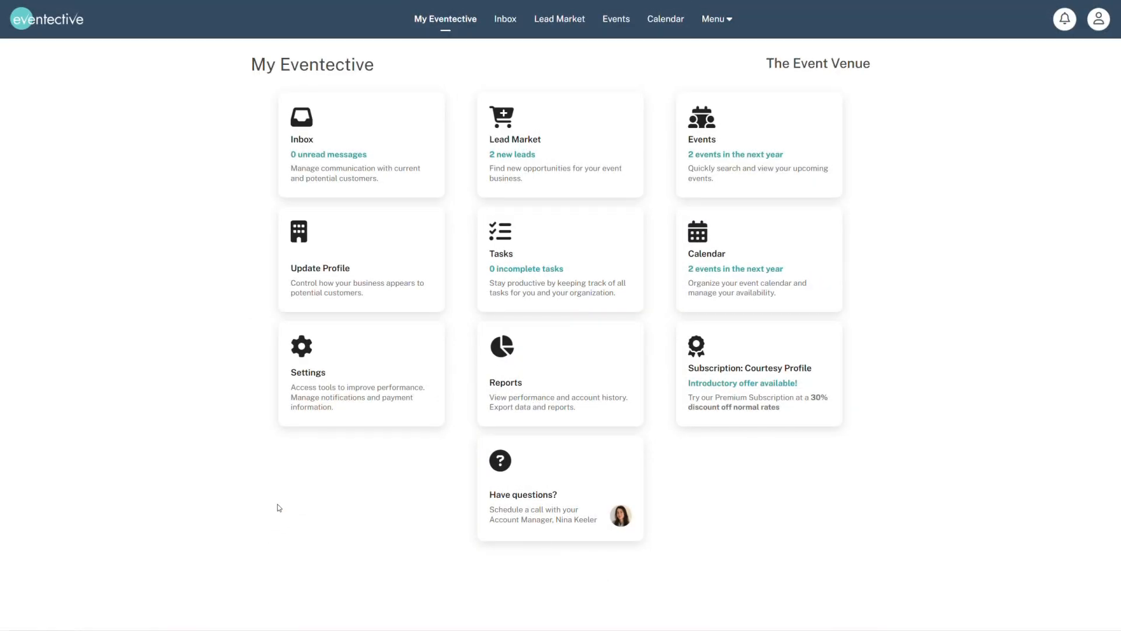
# - Open the Inbox card from the My Eventective dashboard in multiselect view
pyautogui.click(504, 19)
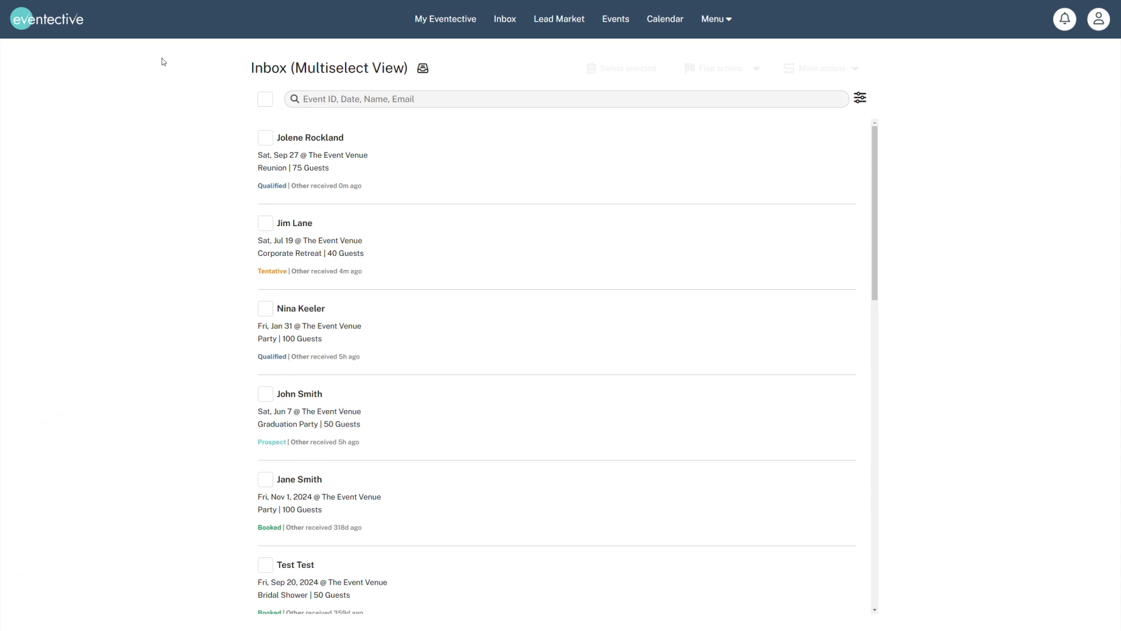
# - Select all inquiries, check the Flag options, then return to the standard Inbox view
pyautogui.click(264, 99)
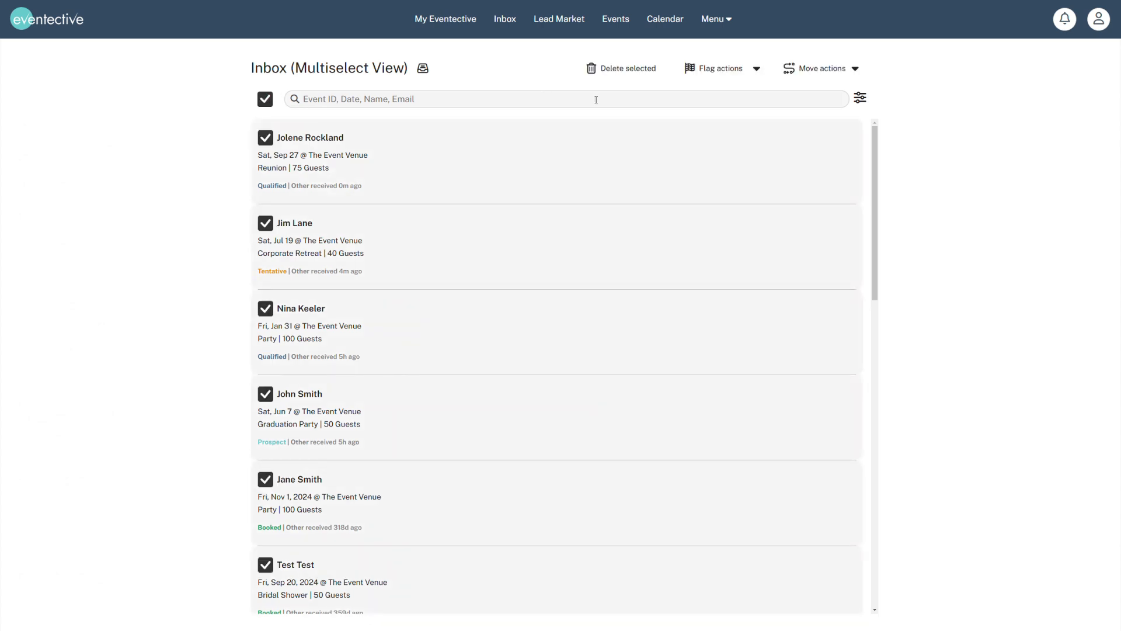
pyautogui.click(756, 68)
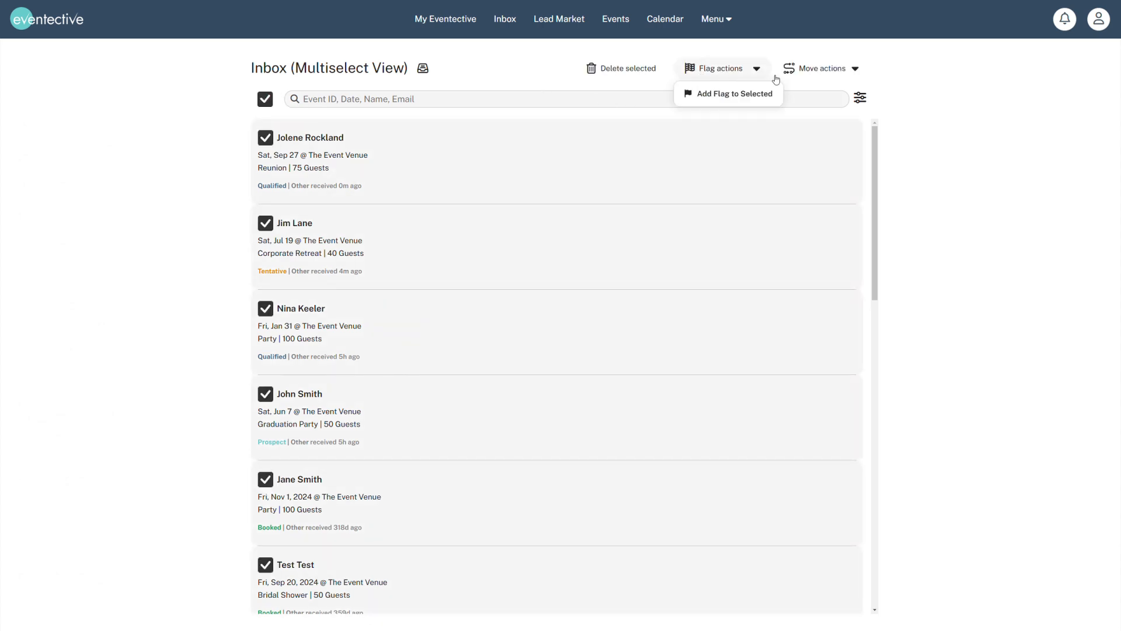
pyautogui.click(823, 67)
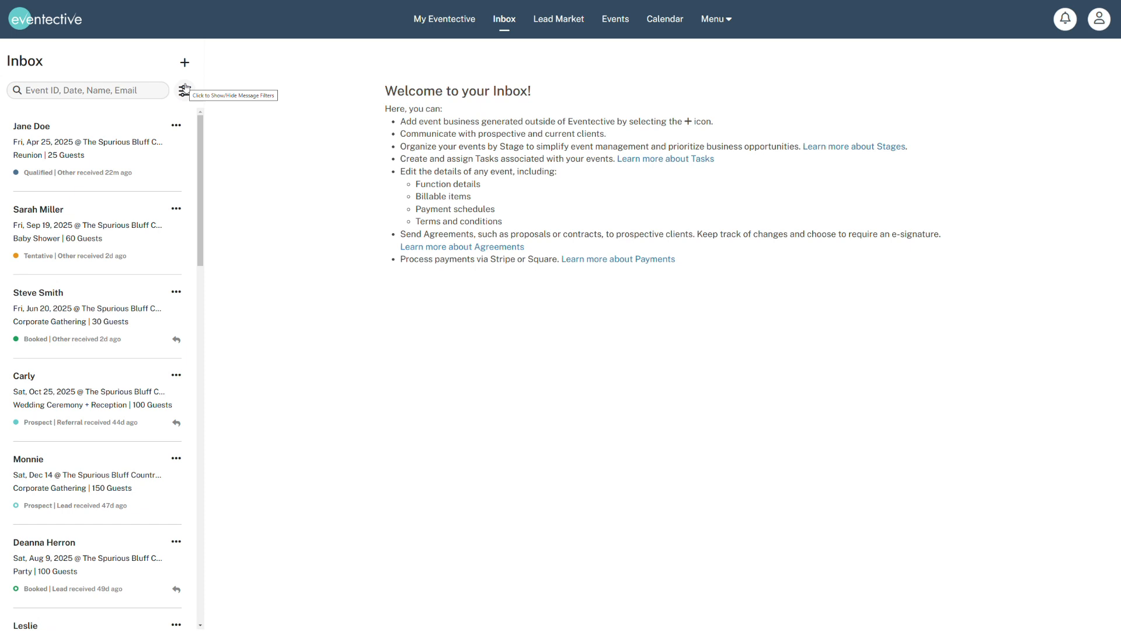
pyautogui.click(184, 90)
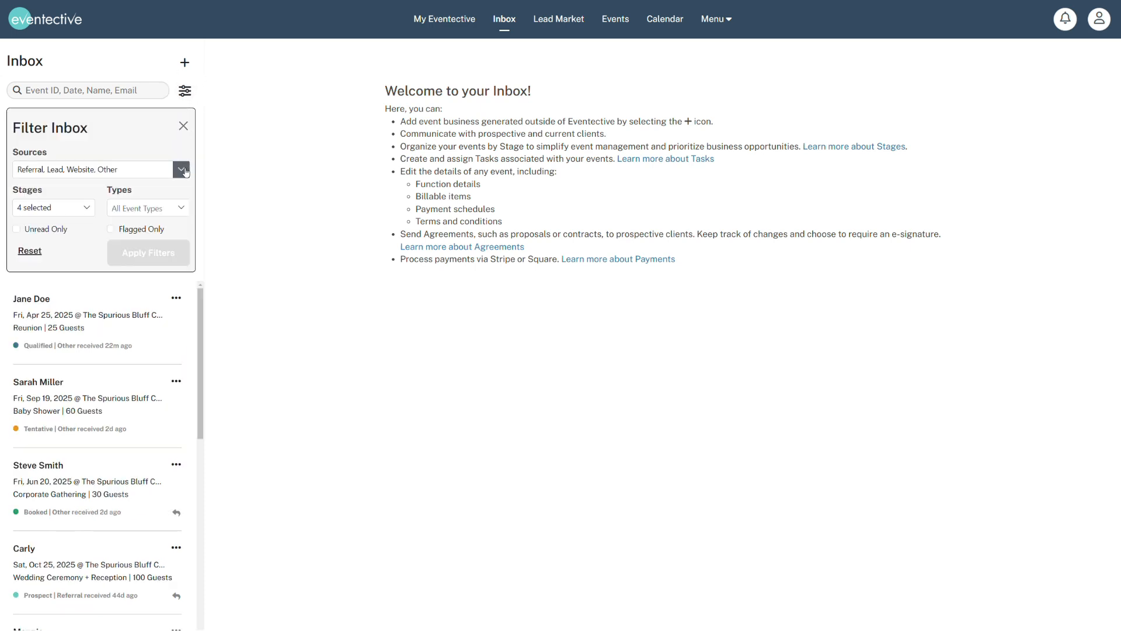
pyautogui.click(182, 170)
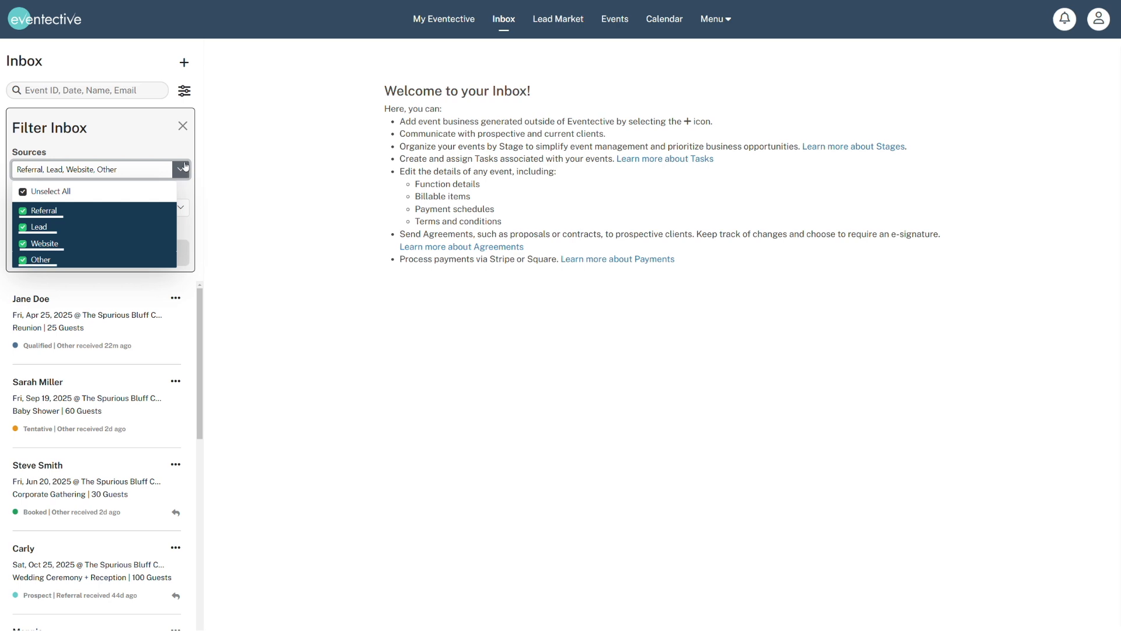
pyautogui.click(183, 169)
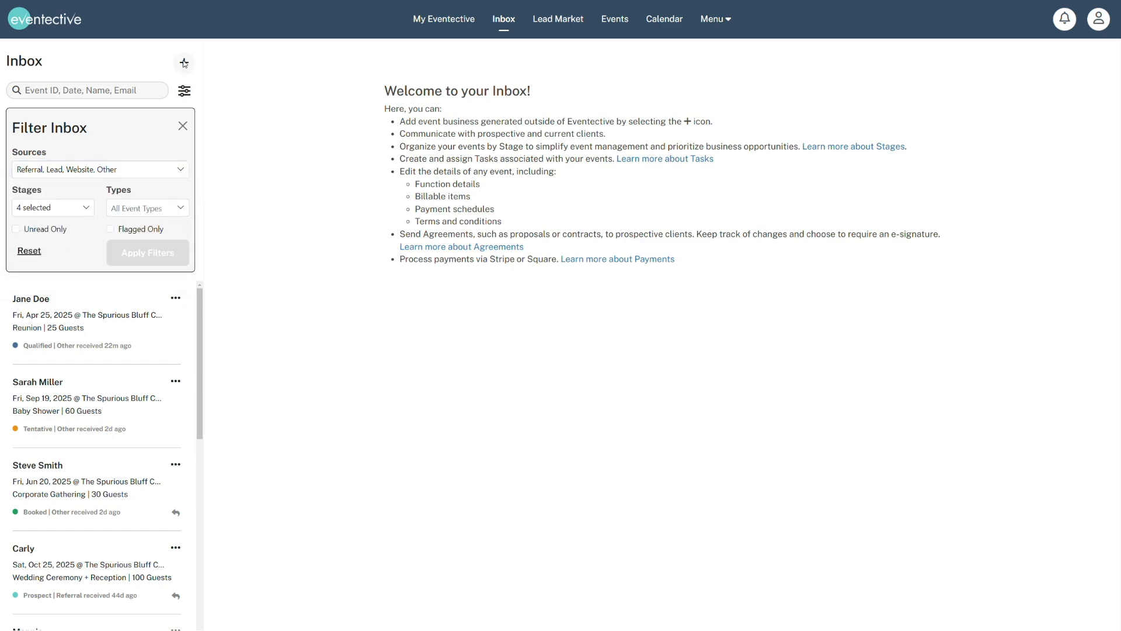
pyautogui.click(184, 63)
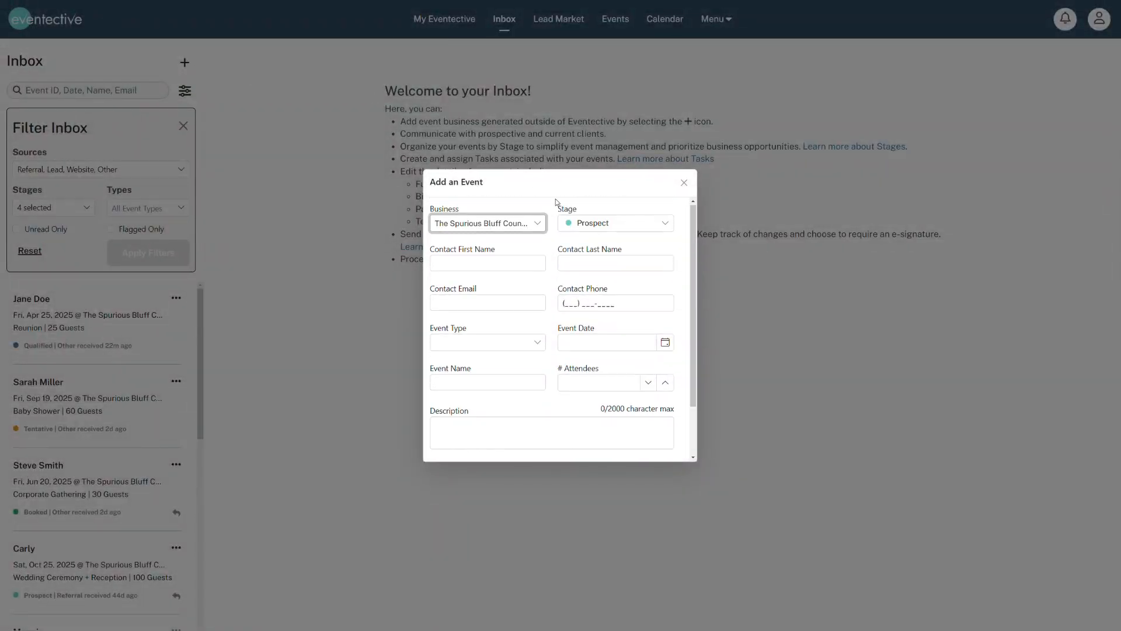
pyautogui.click(53, 207)
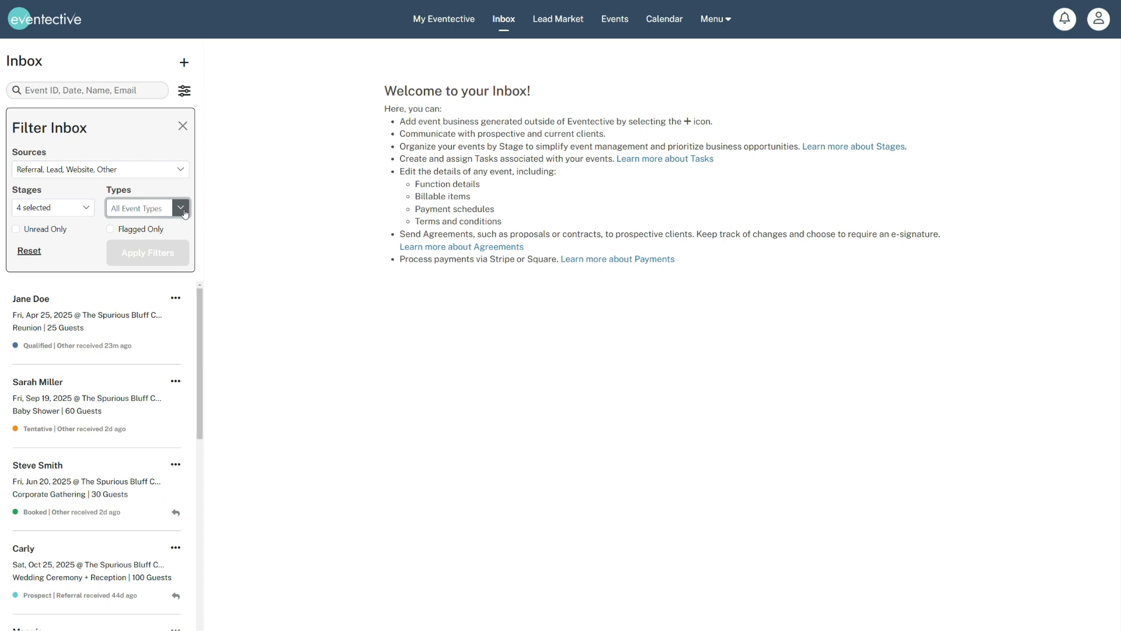
pyautogui.click(181, 208)
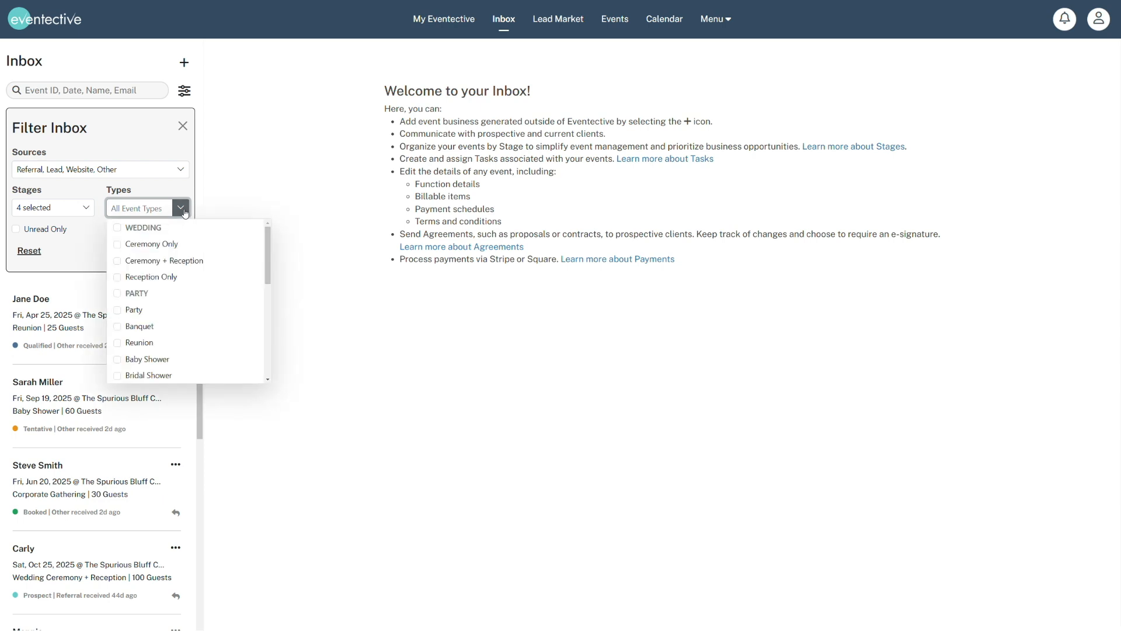
pyautogui.scroll(-3)
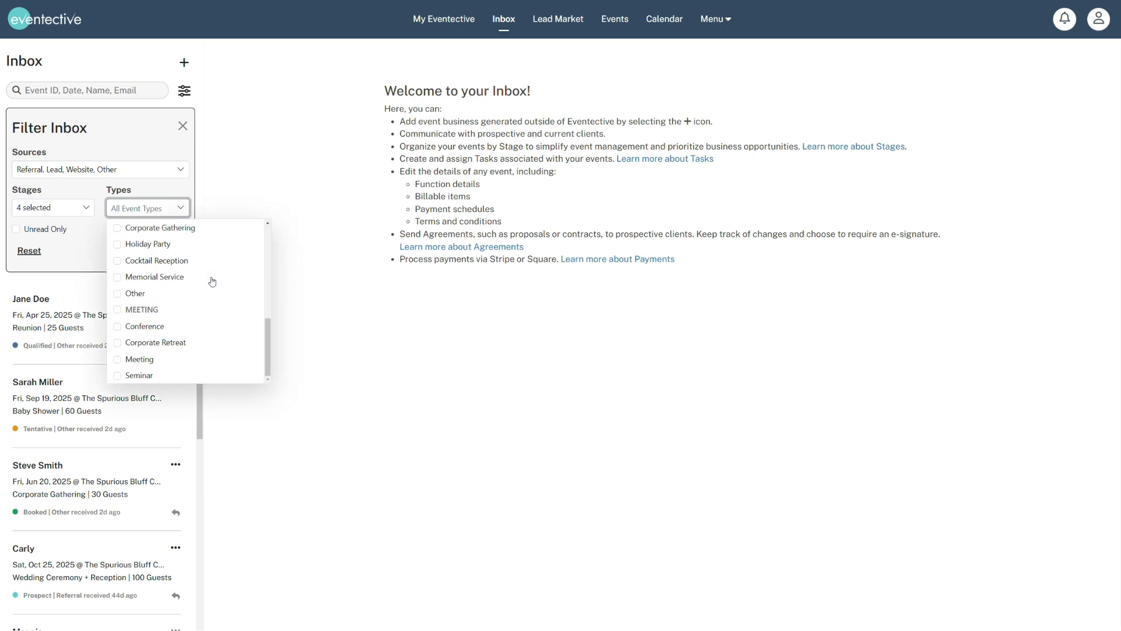
pyautogui.click(147, 208)
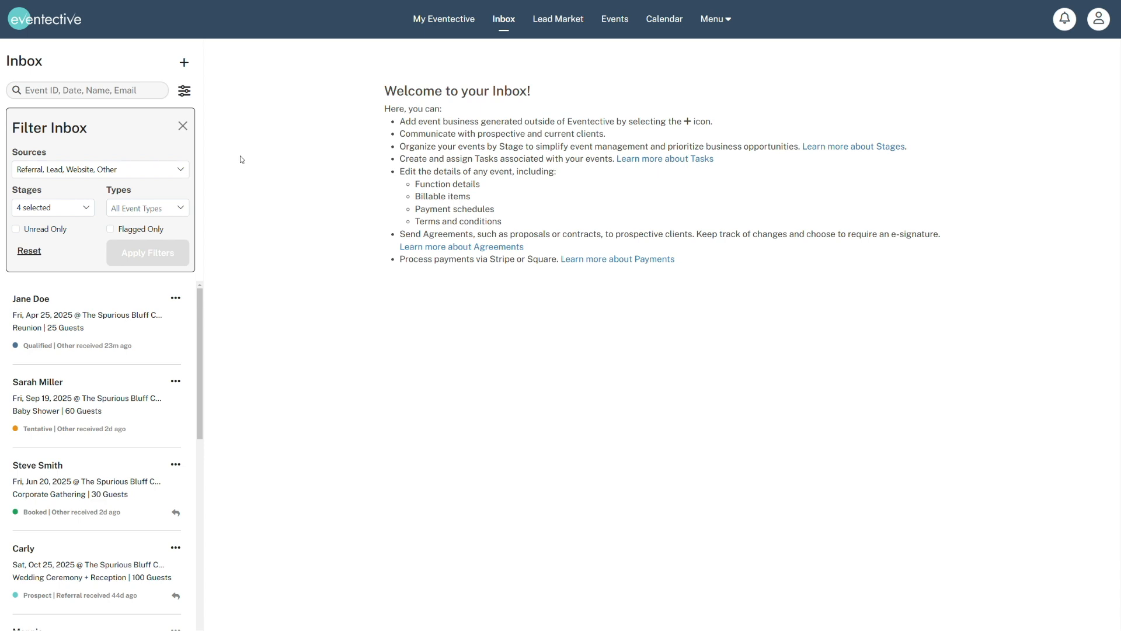
pyautogui.click(182, 125)
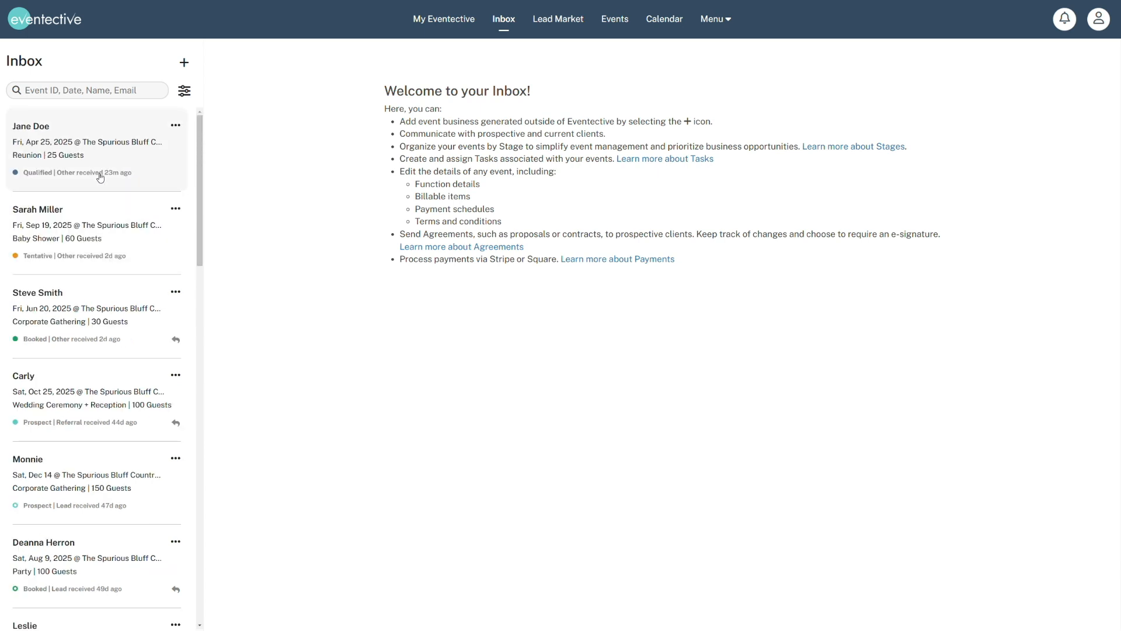
# - Open Jane's 25-guest Reunion inquiry and send a reply offering all-inclusive packages and a quote
pyautogui.click(88, 140)
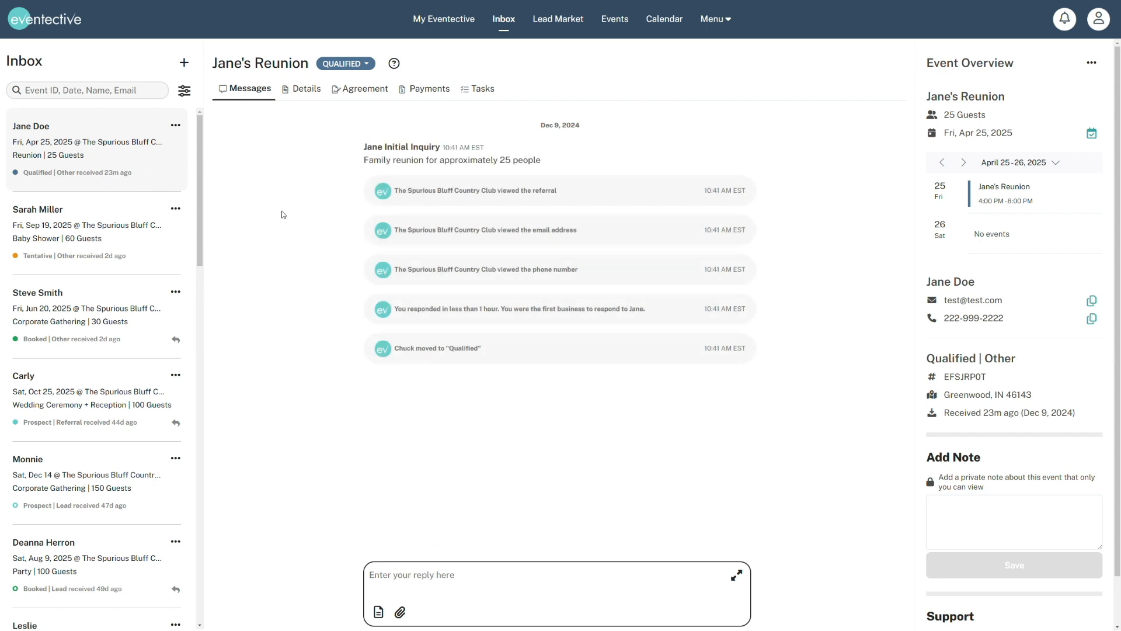
pyautogui.moveTo(298, 475)
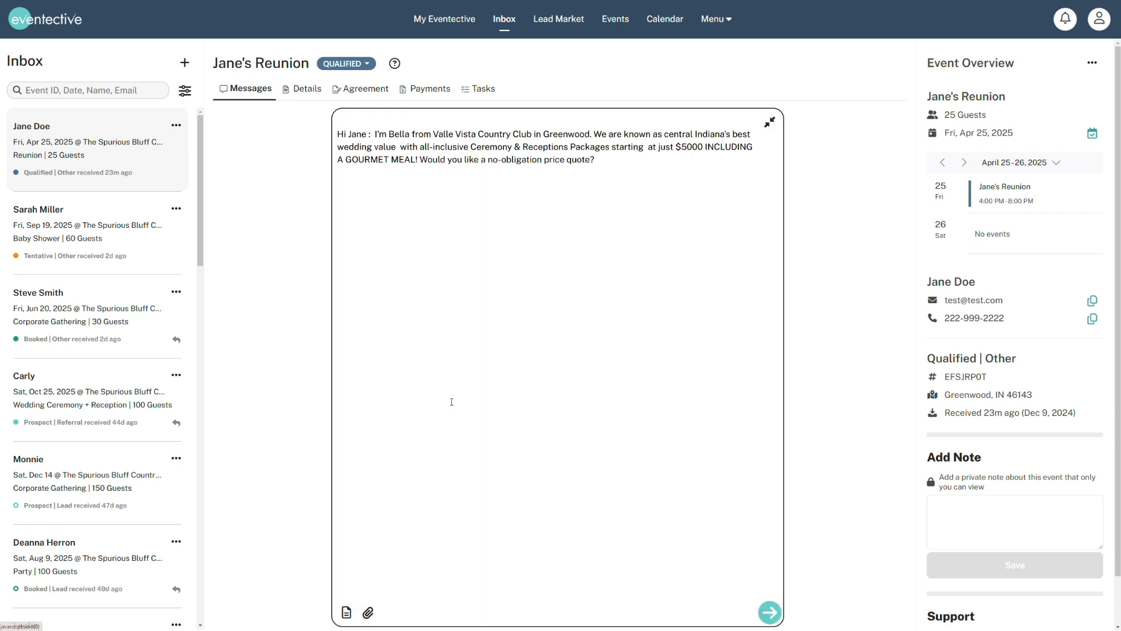
pyautogui.click(770, 612)
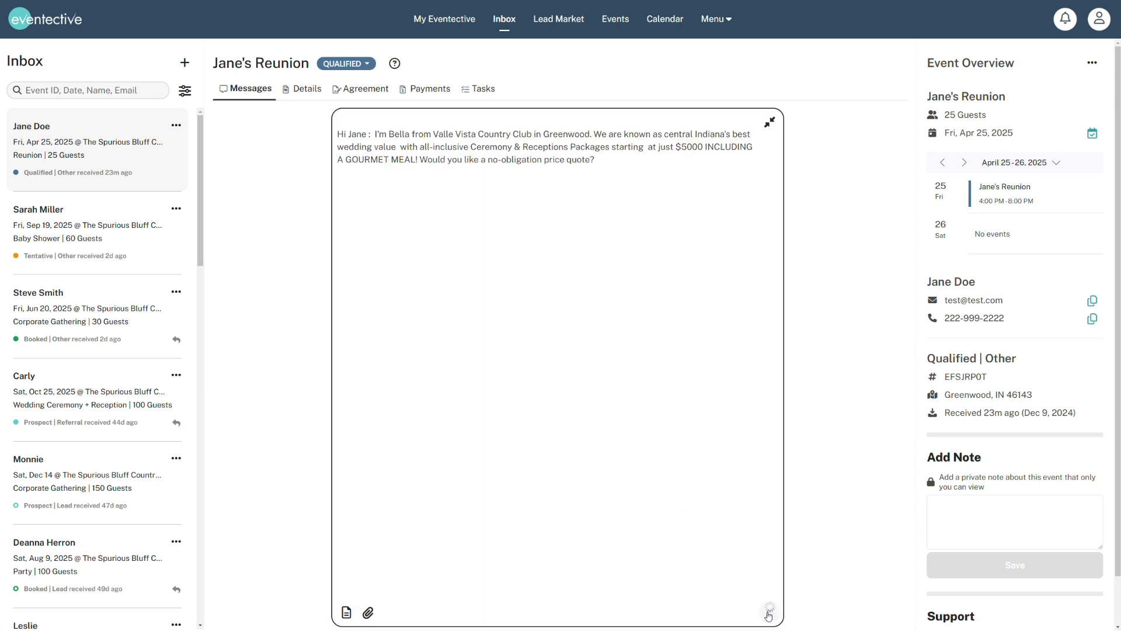
pyautogui.click(767, 615)
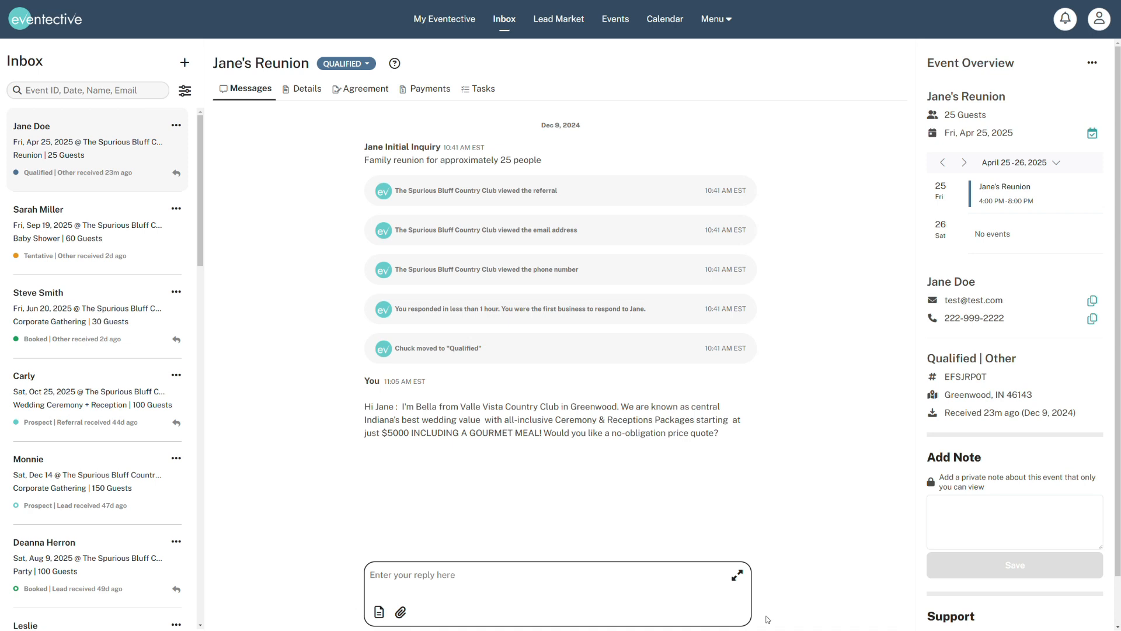
pyautogui.moveTo(815, 344)
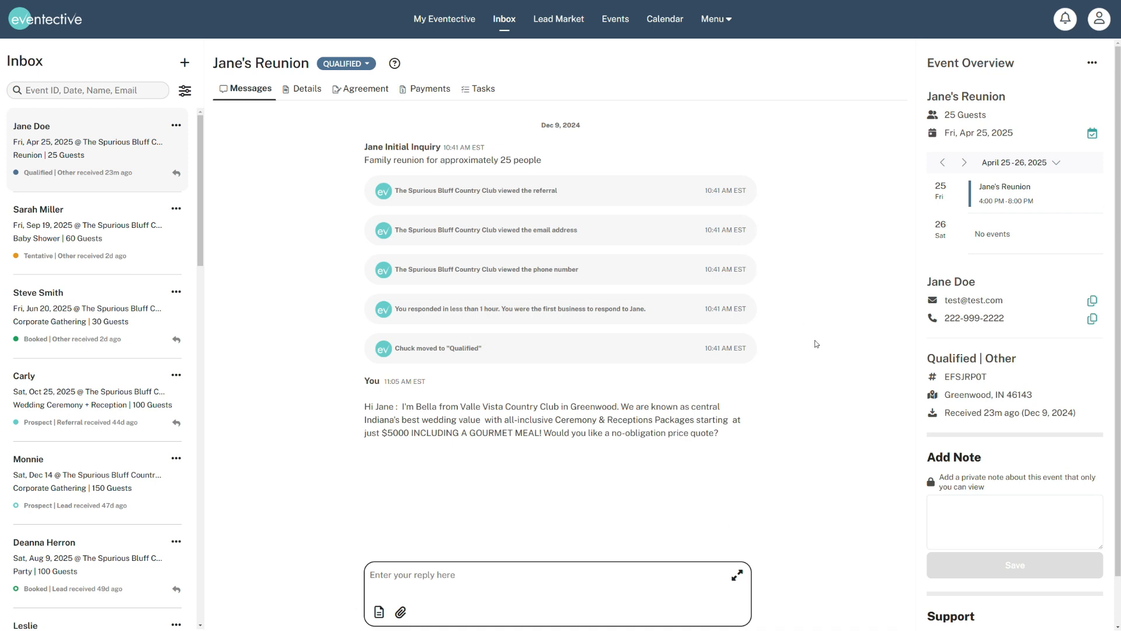
pyautogui.moveTo(820, 481)
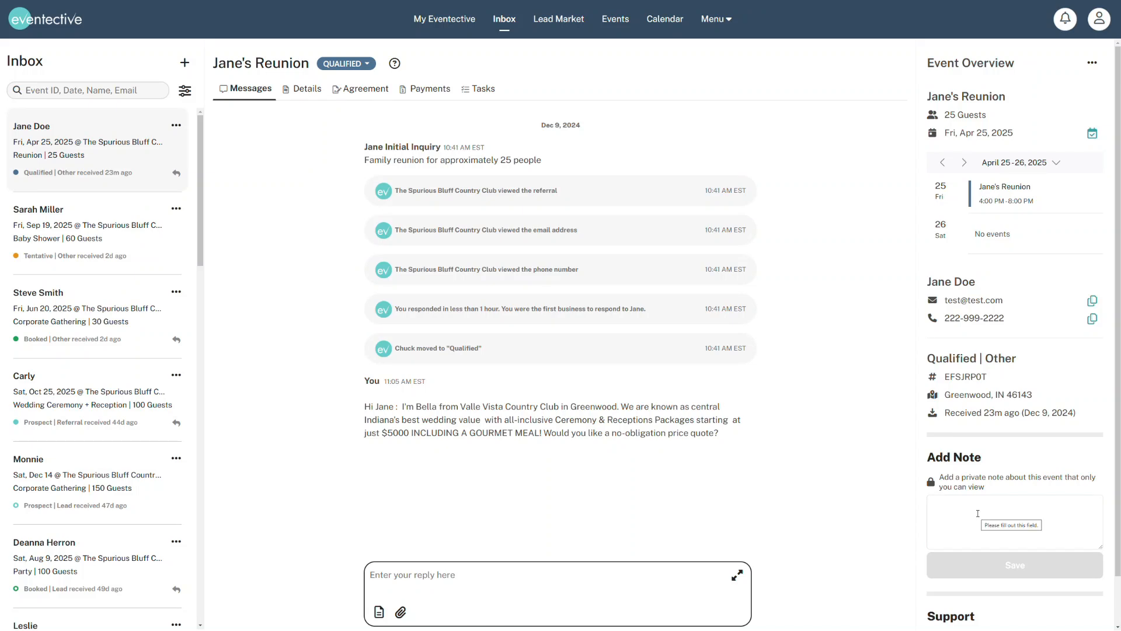
# - Save a private note on Jane's Reunion reading 'Phone call on 12/9'
pyautogui.click(1013, 522)
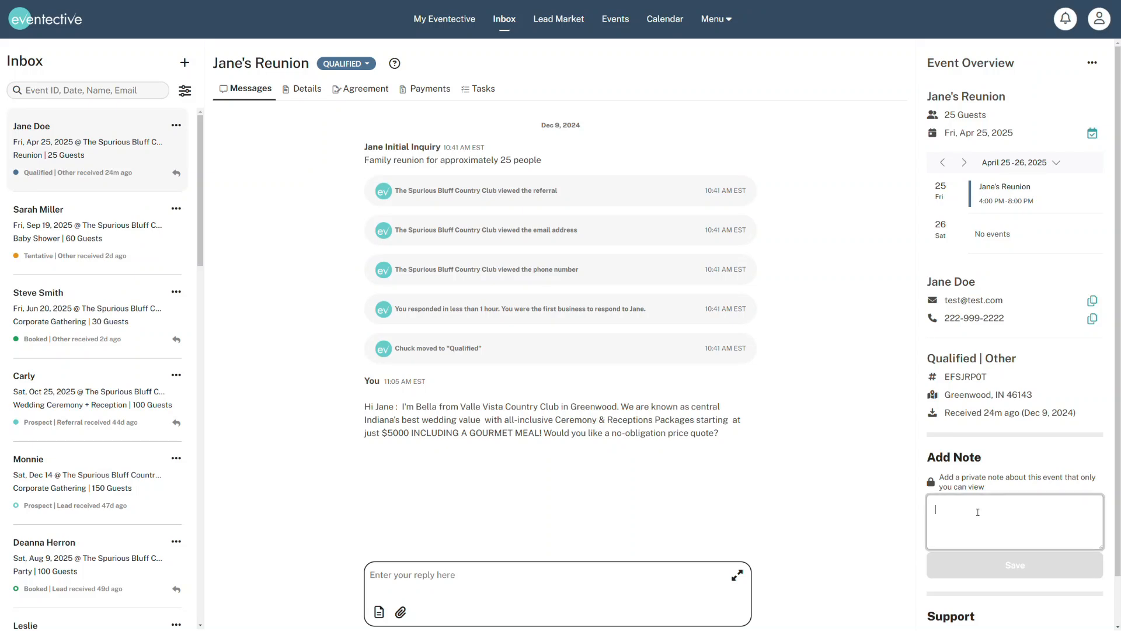
pyautogui.write('P')
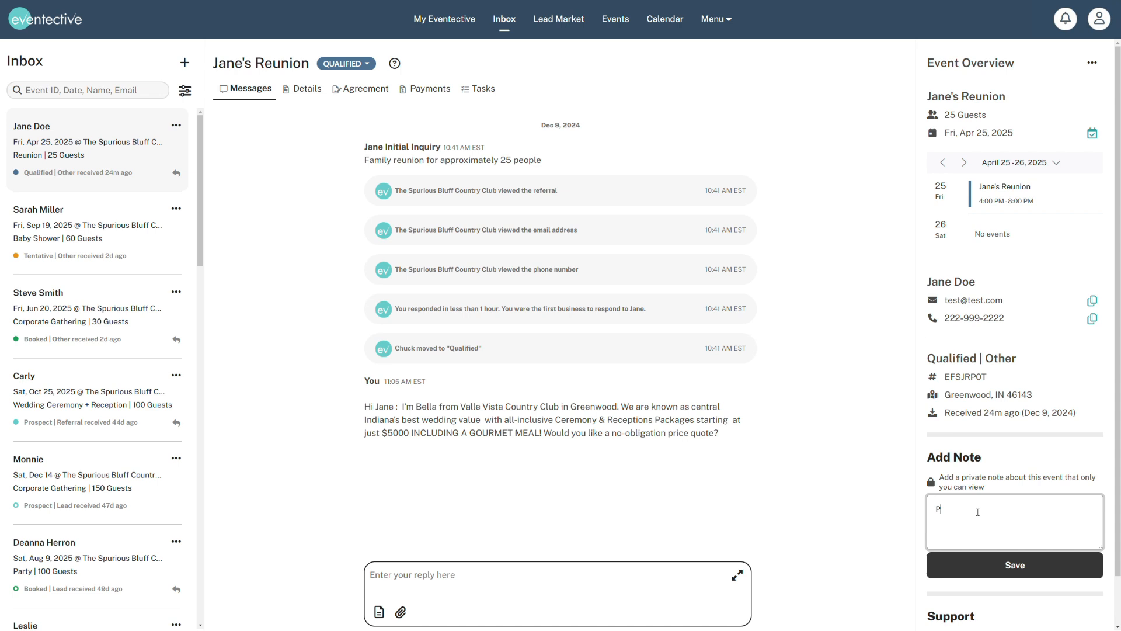
pyautogui.write('hone call on 12/9')
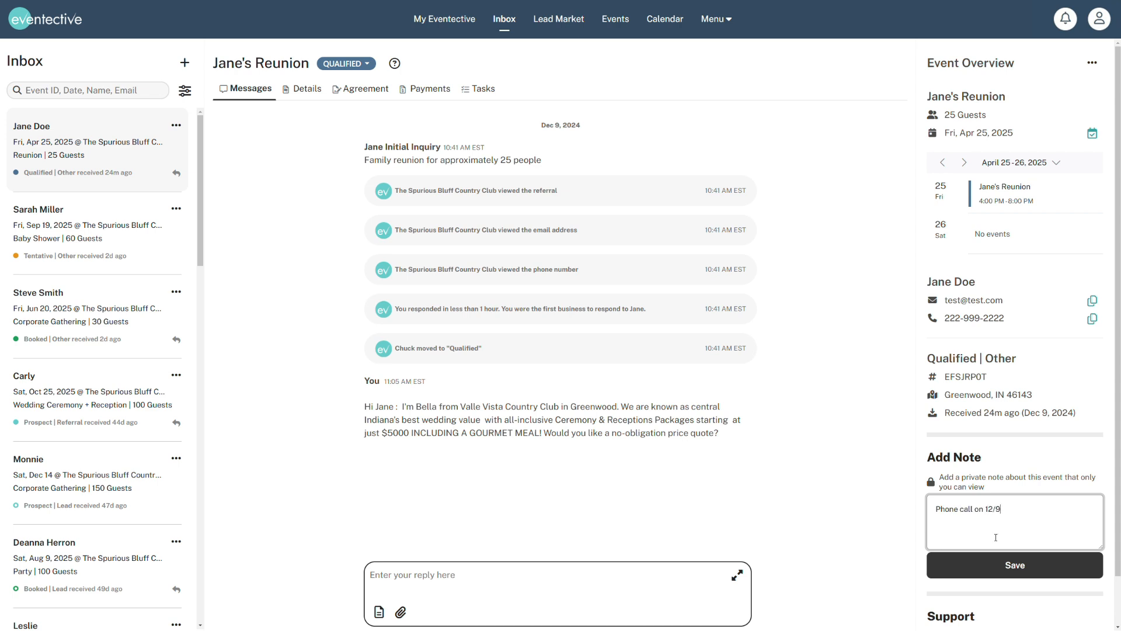
pyautogui.click(1013, 565)
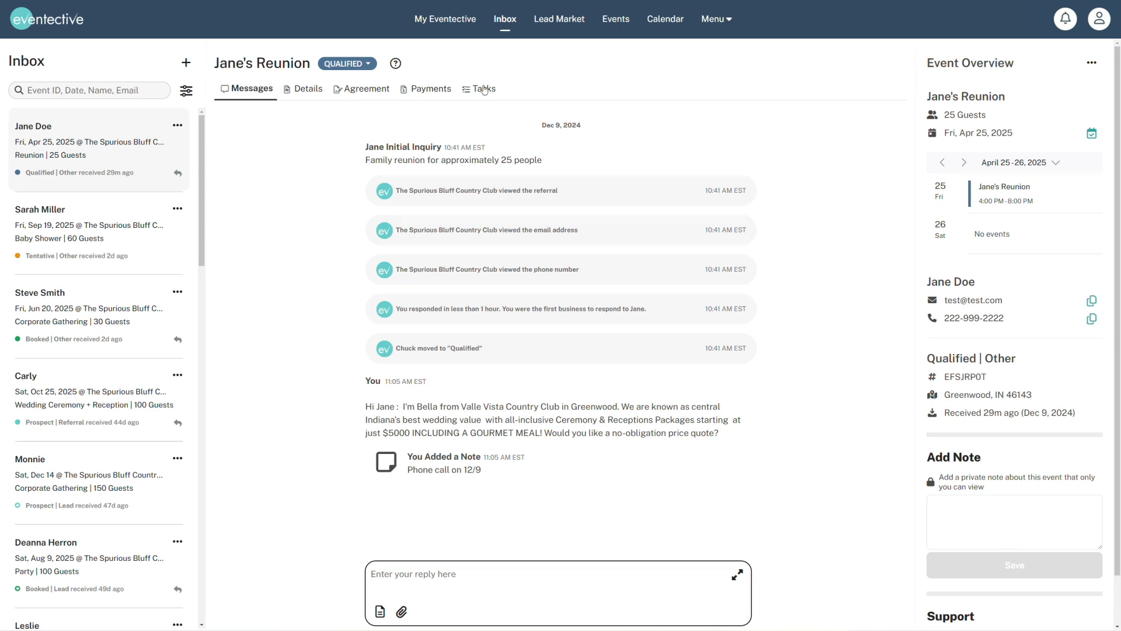
# - Add a high-priority 'Schedule venue tour' task due 12/20/2024 with a December 13 reminder
pyautogui.click(483, 88)
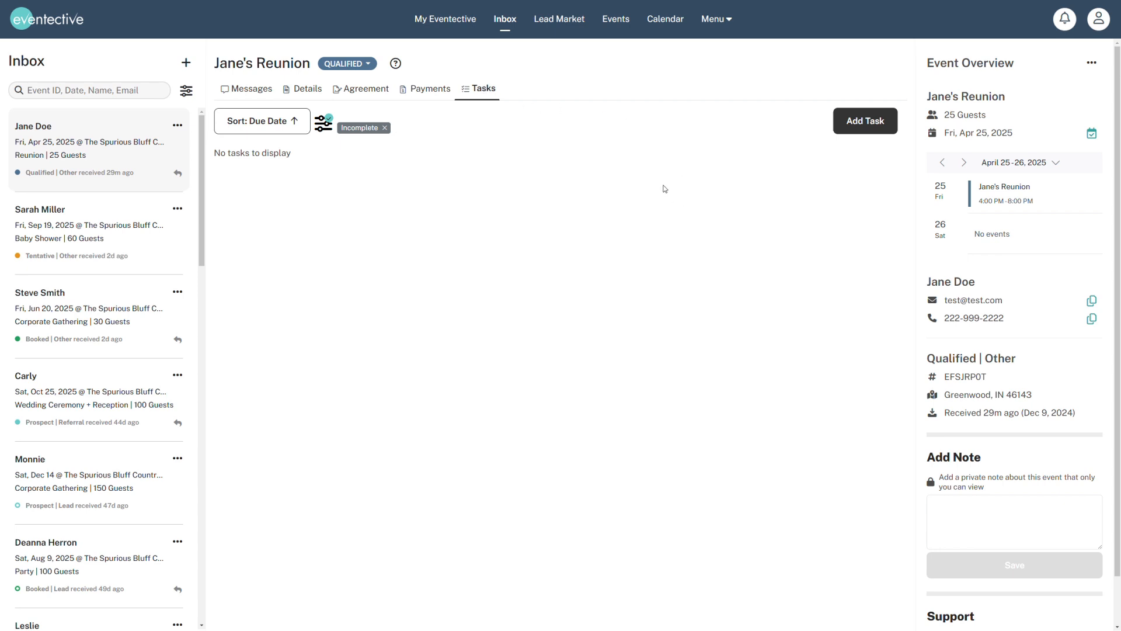
pyautogui.click(863, 120)
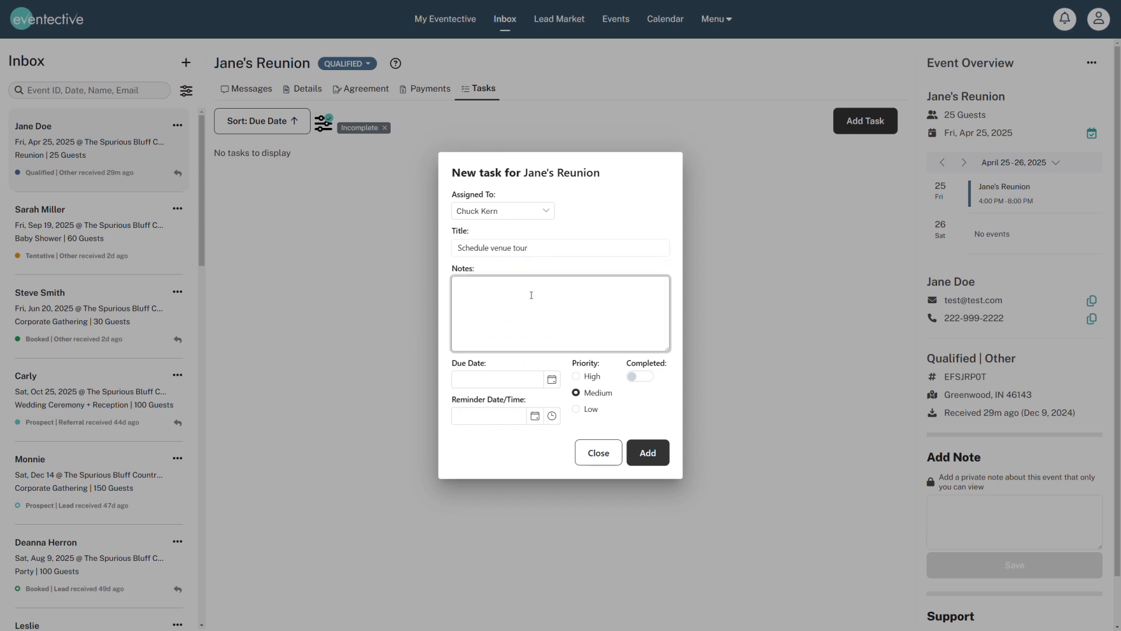
pyautogui.write('Tour follow up')
pyautogui.click(506, 379)
pyautogui.write('12/20/2024')
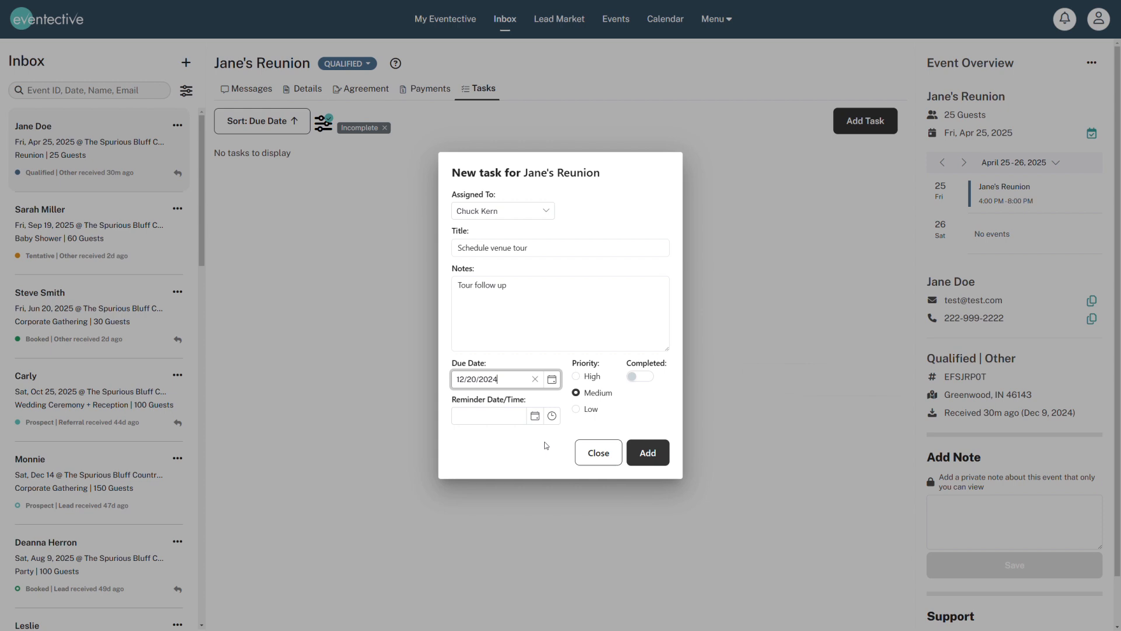
pyautogui.click(488, 415)
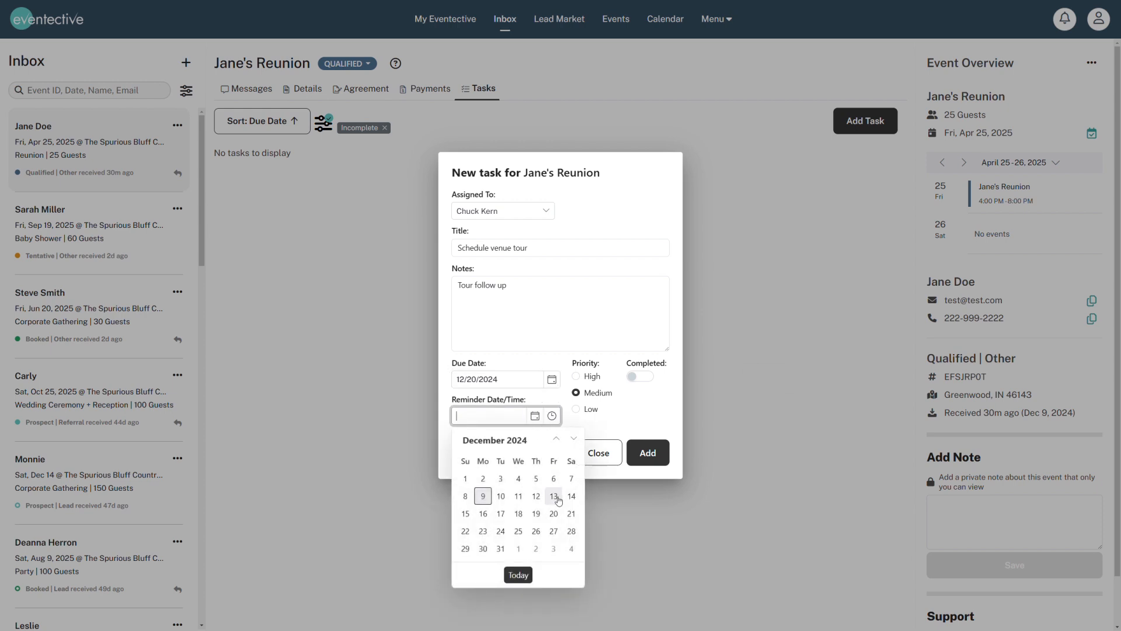
pyautogui.click(646, 452)
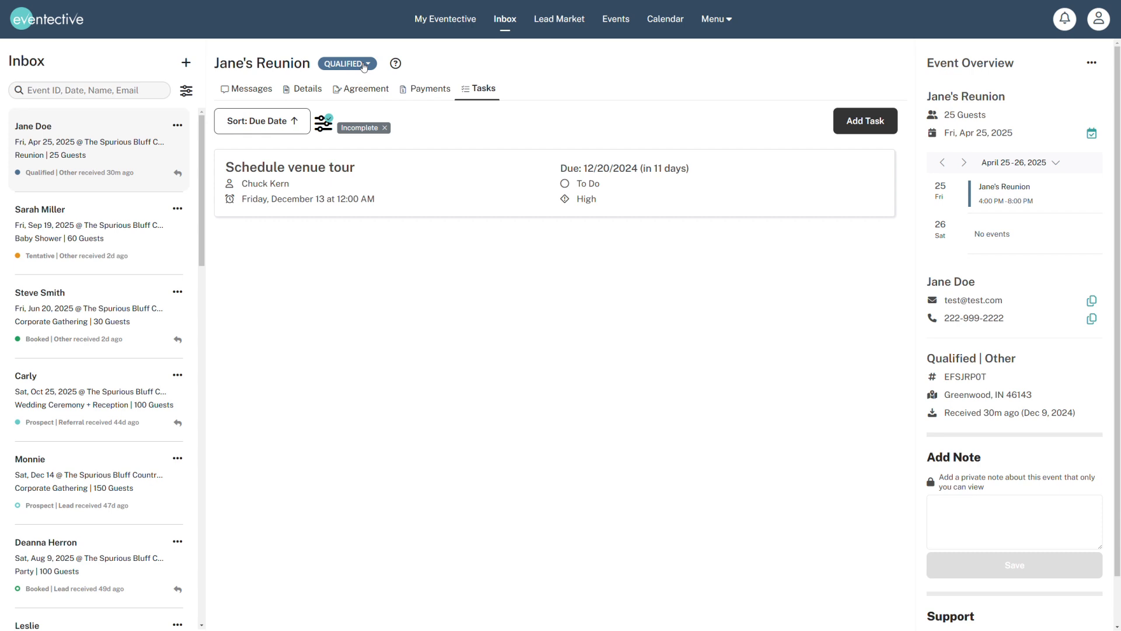
pyautogui.click(347, 64)
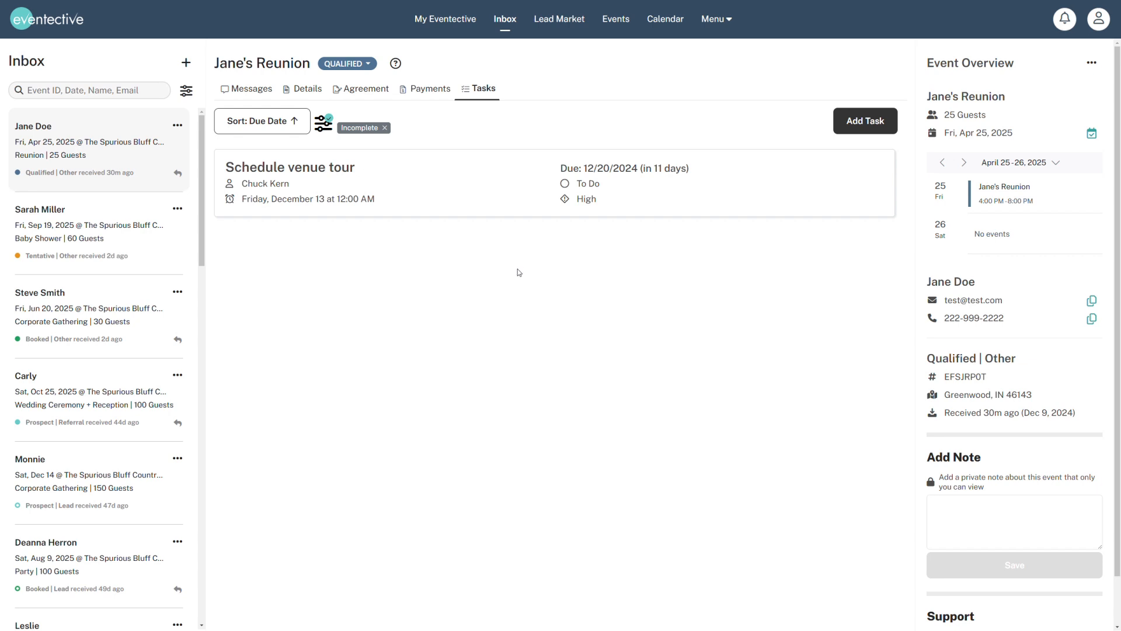
pyautogui.moveTo(307, 88)
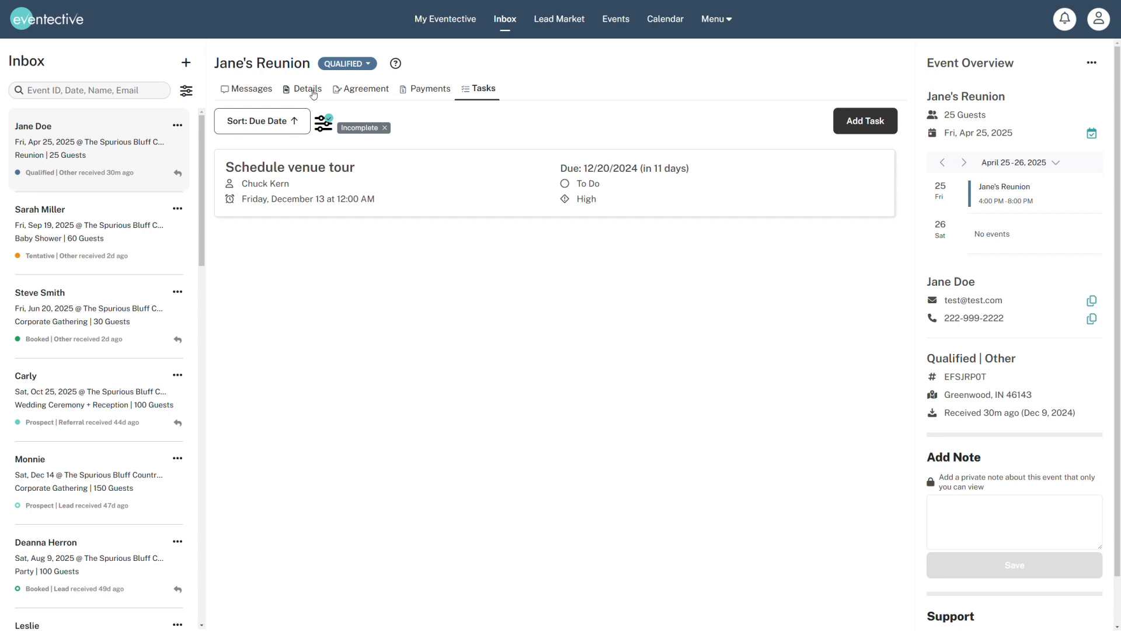
# - Scroll through the Reunion's details, then preview and close its unsent agreement
pyautogui.click(306, 89)
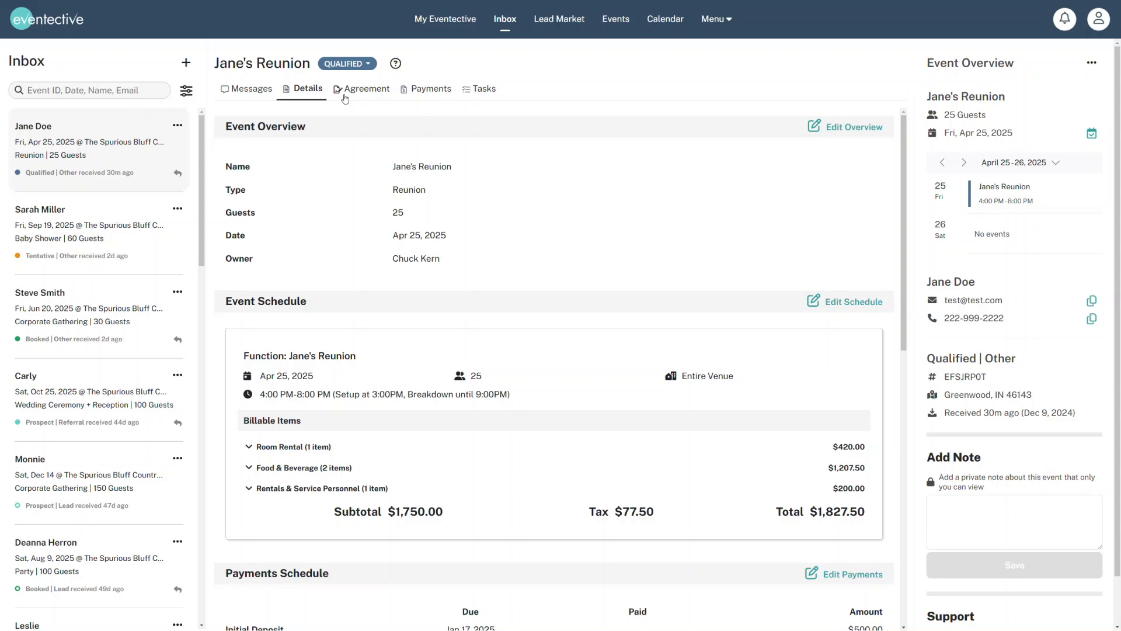
pyautogui.moveTo(527, 283)
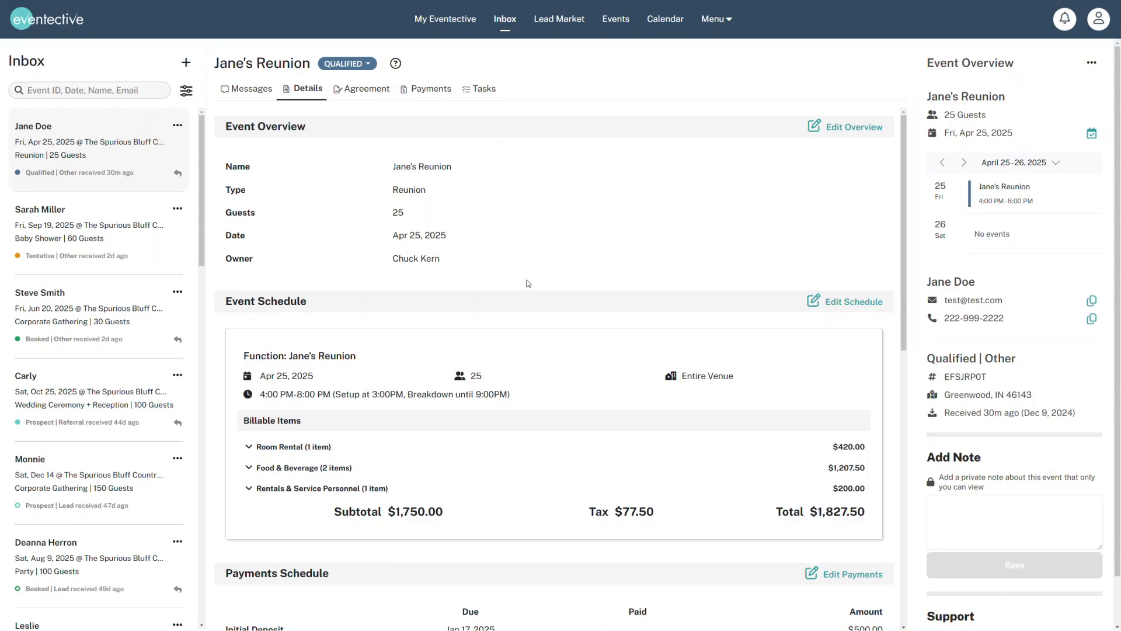
pyautogui.scroll(-3)
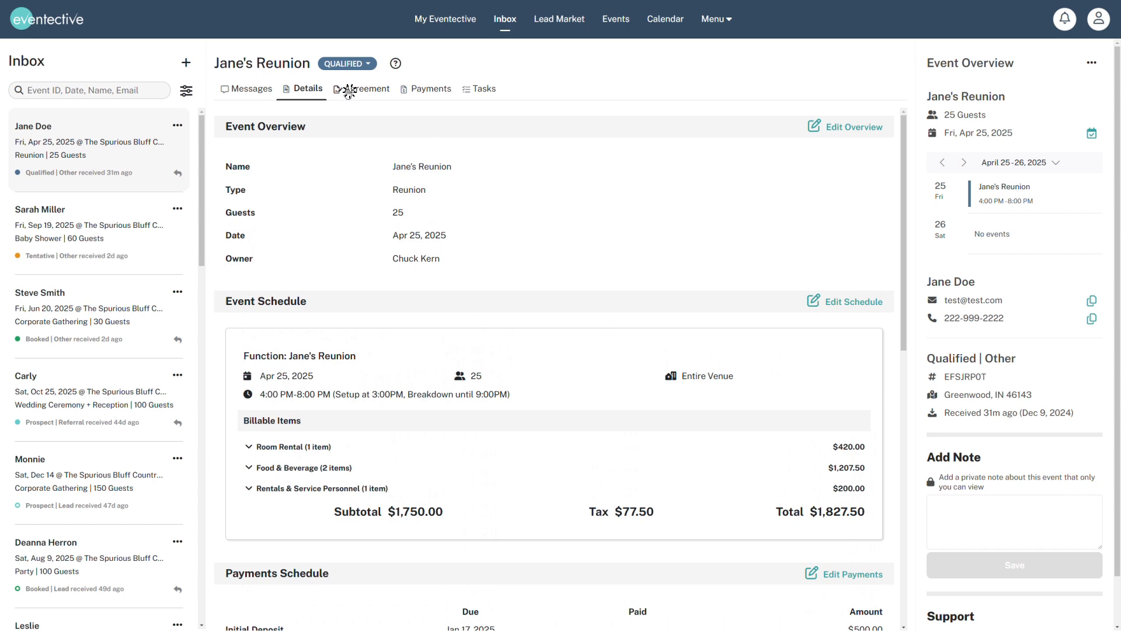
pyautogui.click(366, 89)
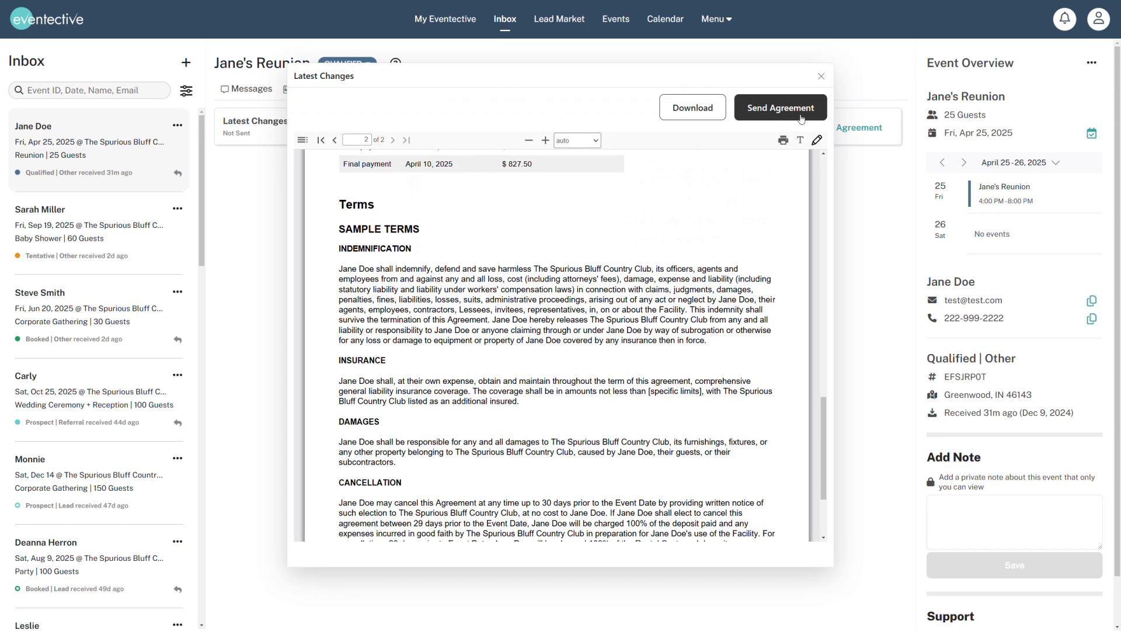
pyautogui.click(820, 76)
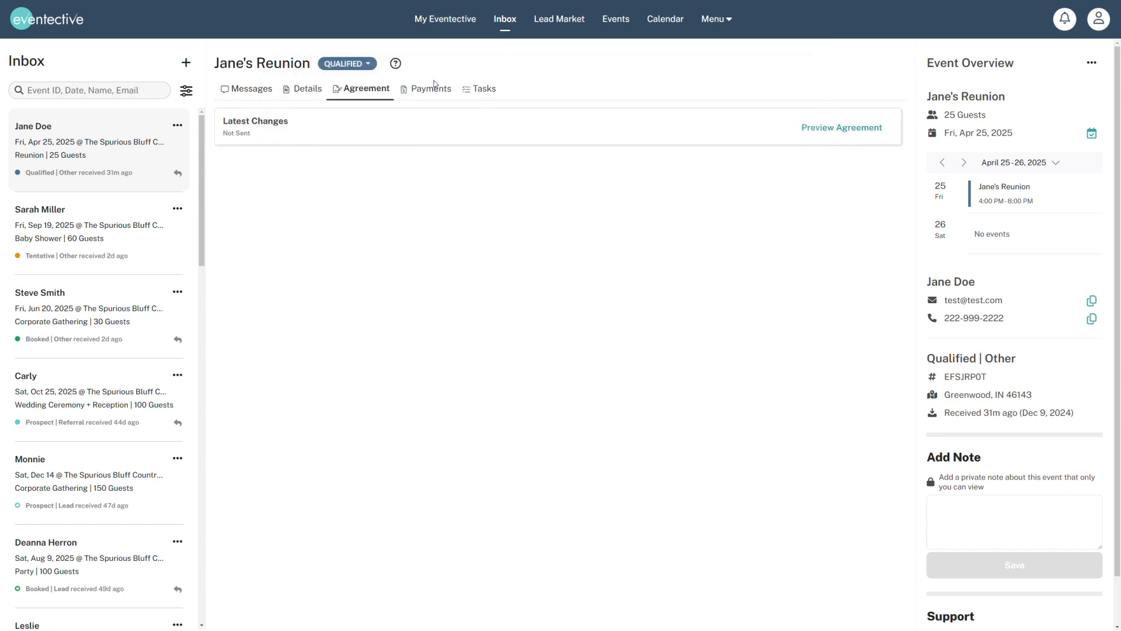
pyautogui.moveTo(439, 96)
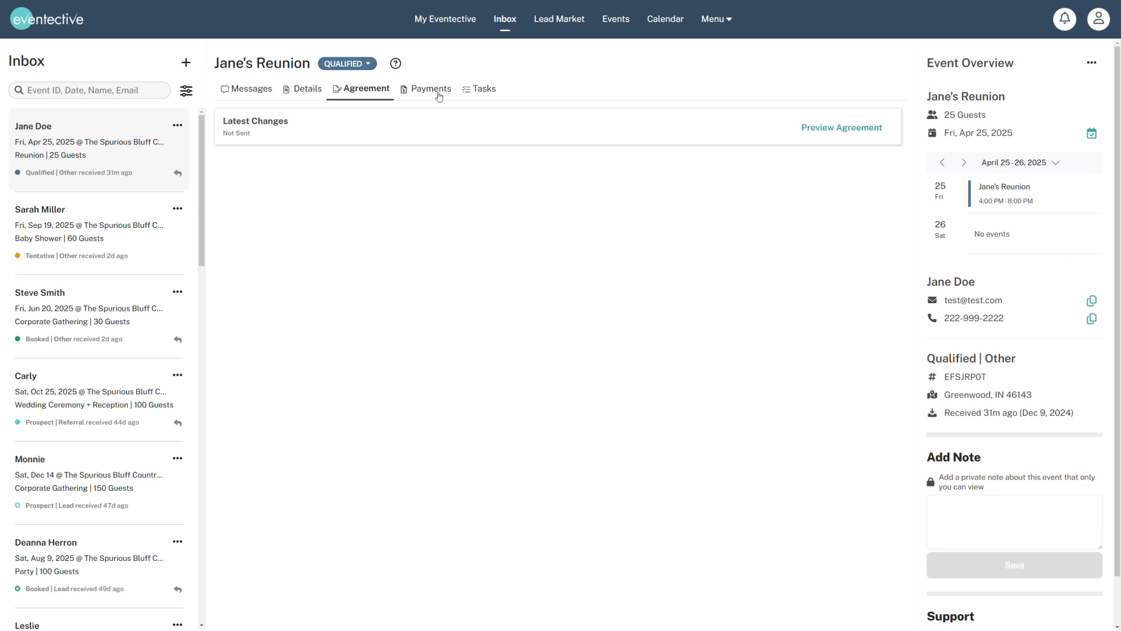
# - Show the Reunion's payment schedule: $1,827.50 outstanding across three installments
pyautogui.click(430, 88)
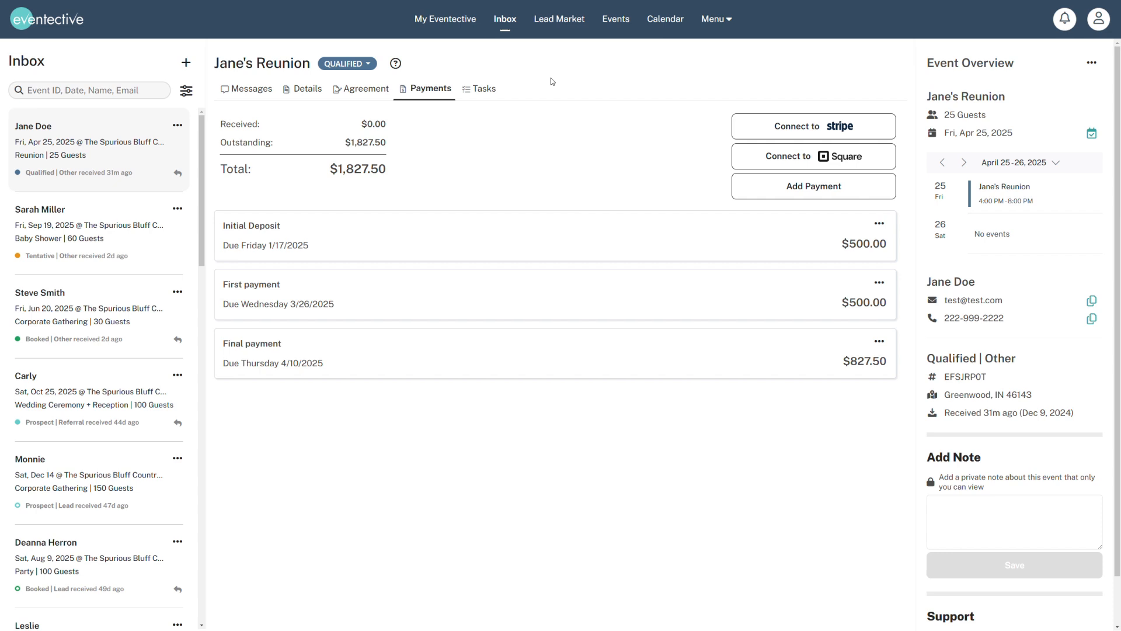
pyautogui.moveTo(277, 249)
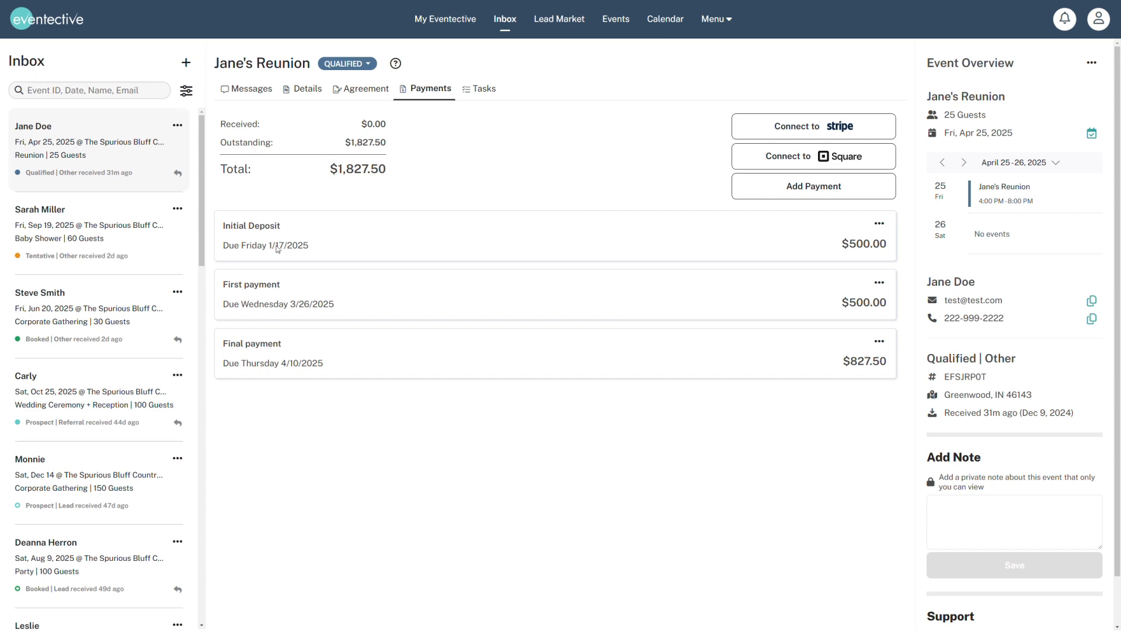